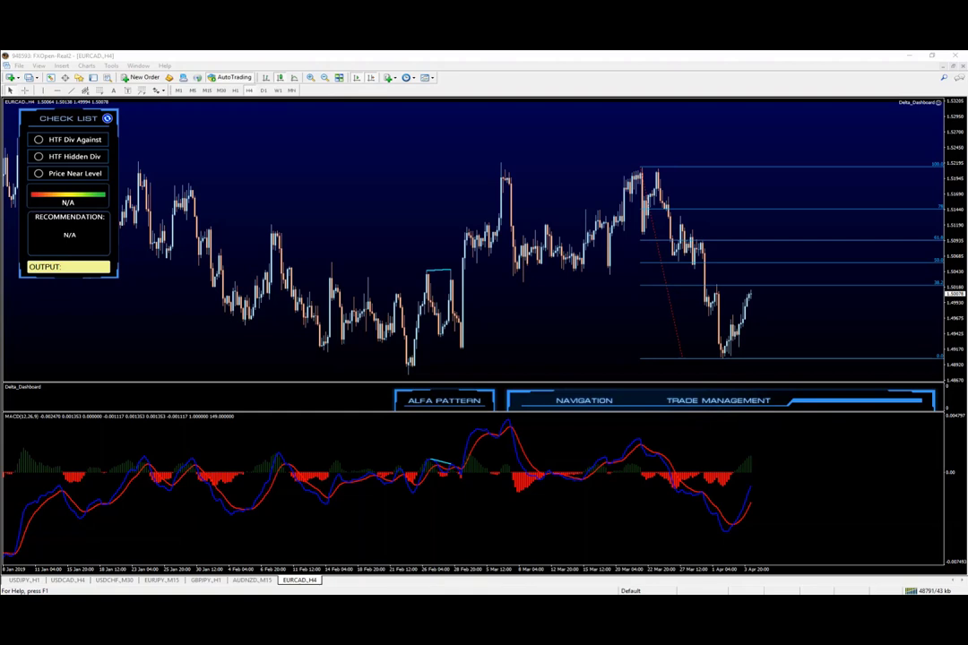
pyautogui.moveTo(265, 527)
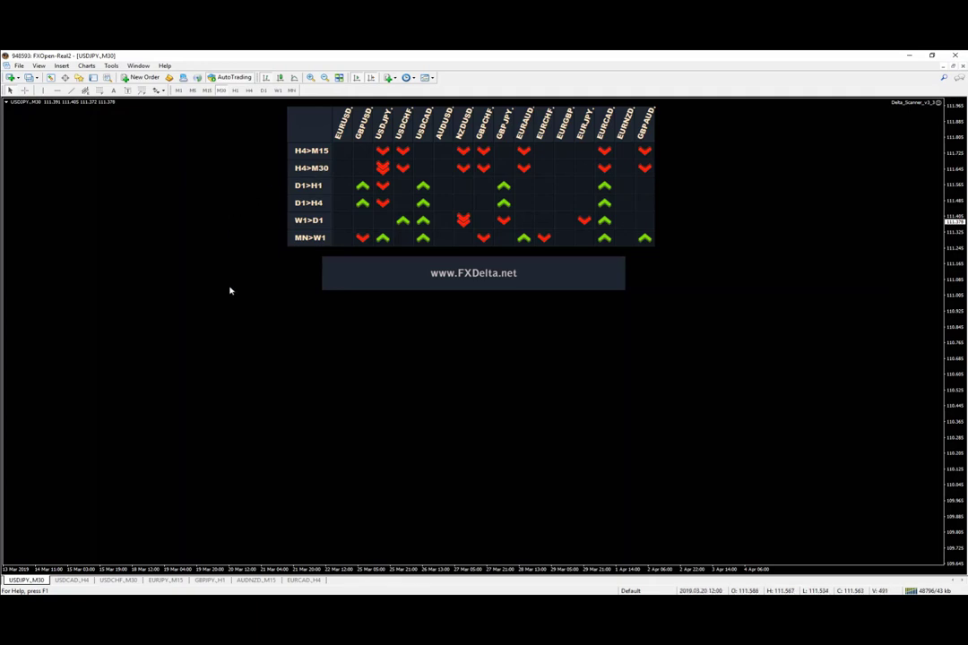
pyautogui.moveTo(289, 199)
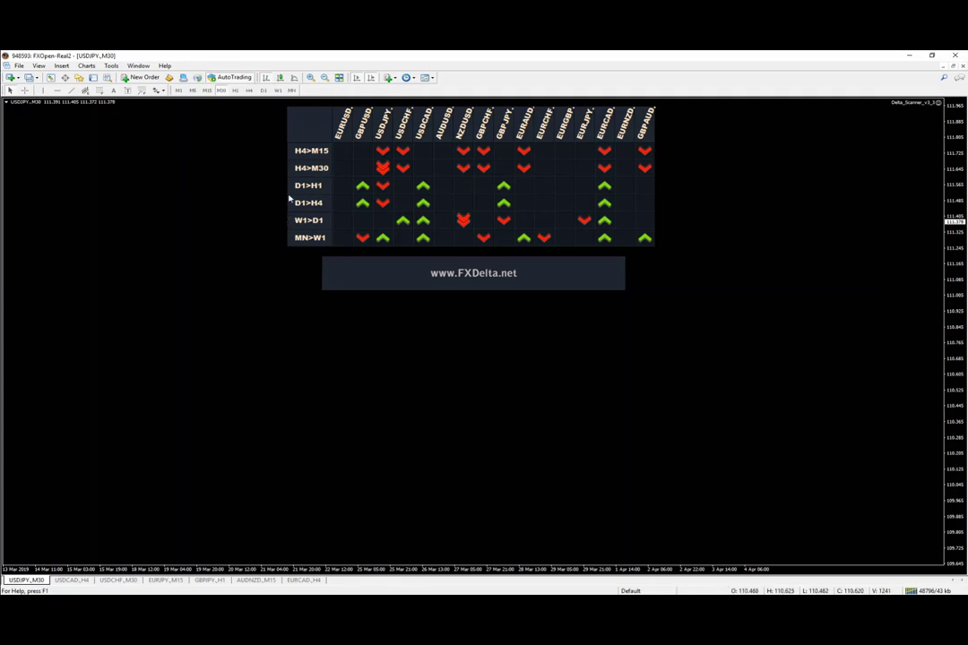
pyautogui.moveTo(272, 328)
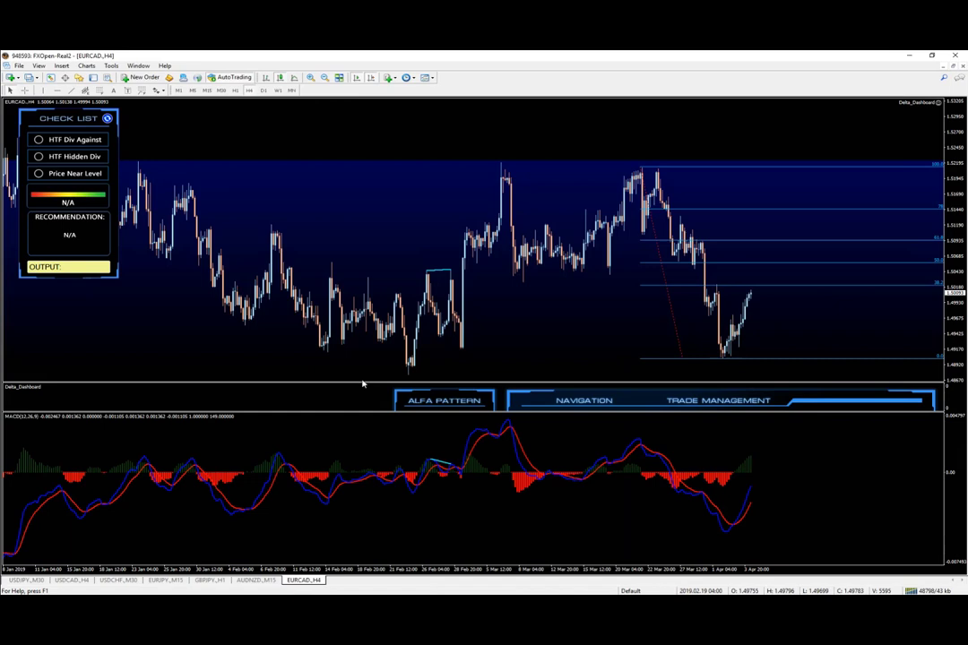
pyautogui.moveTo(337, 204)
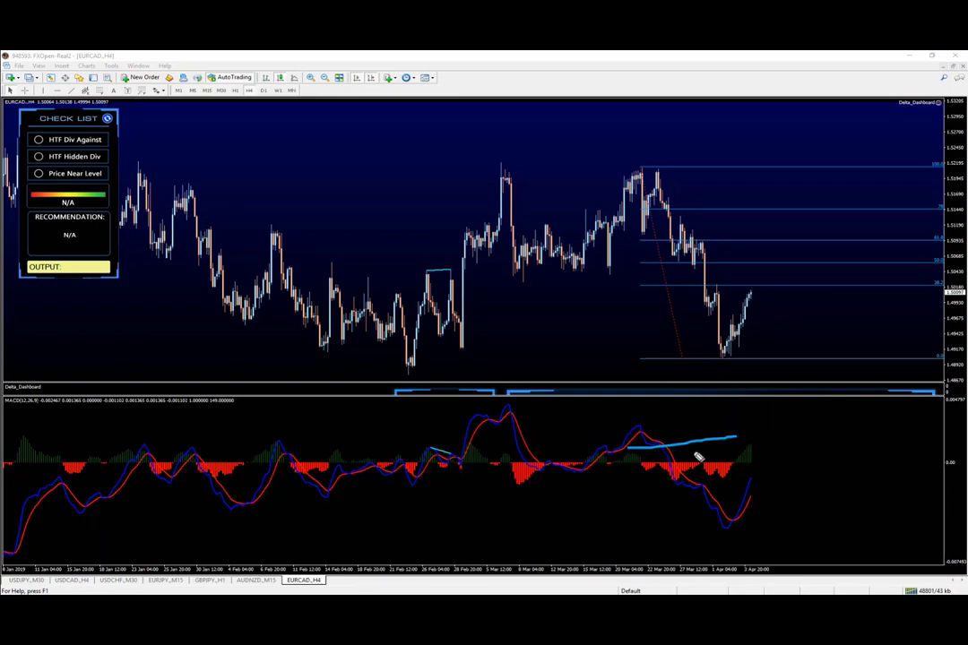
pyautogui.moveTo(101, 302)
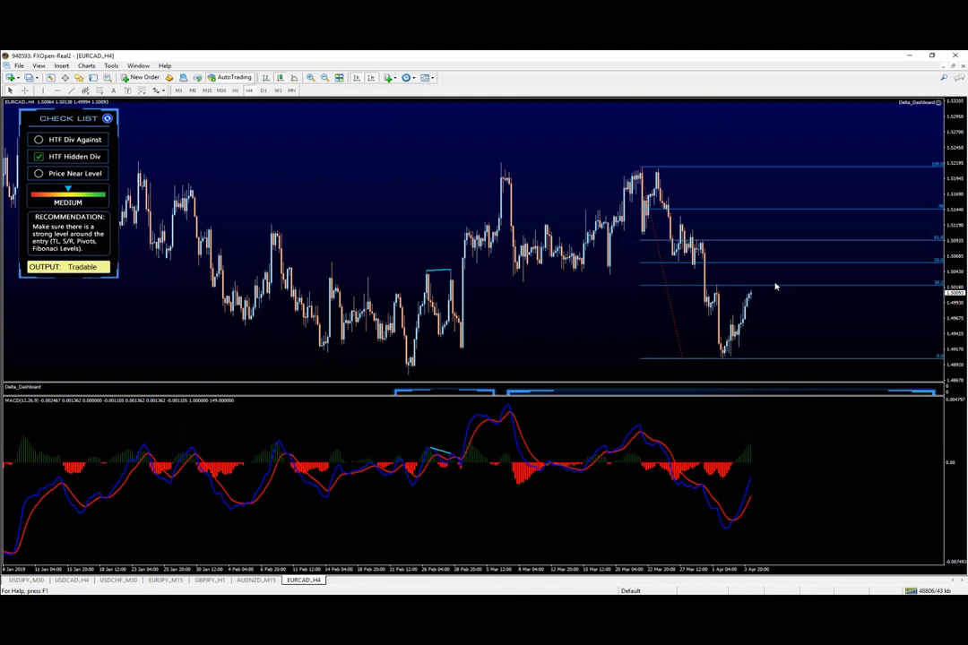
pyautogui.moveTo(785, 285)
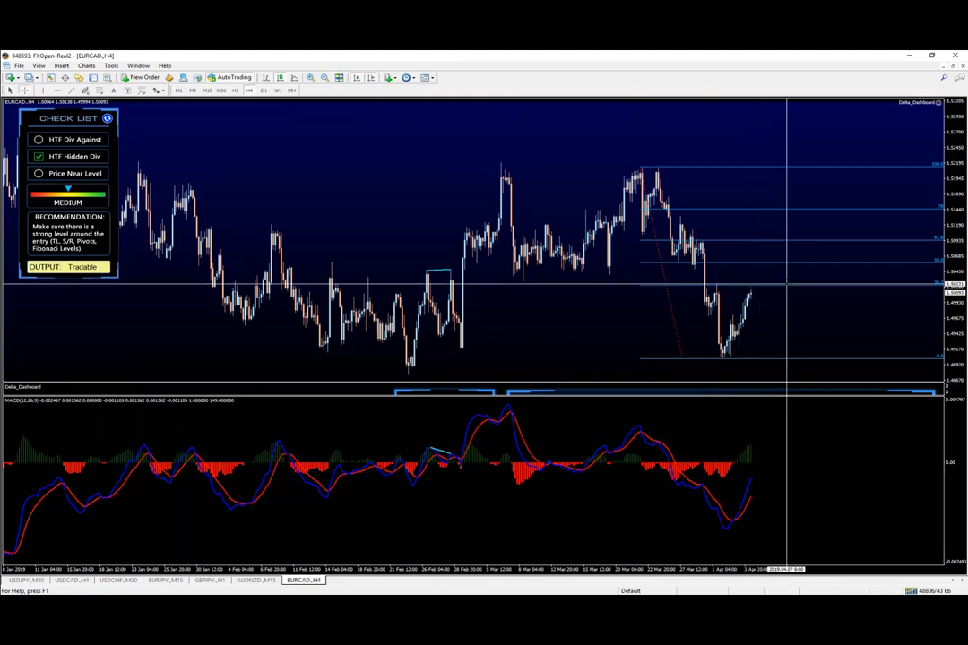
pyautogui.moveTo(206, 318)
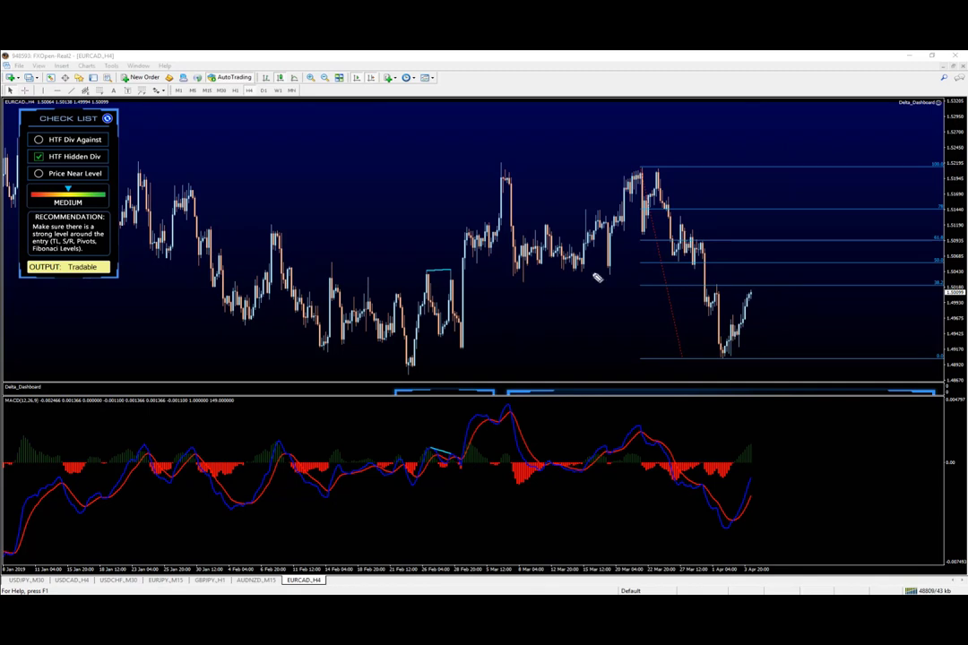
pyautogui.moveTo(552, 278)
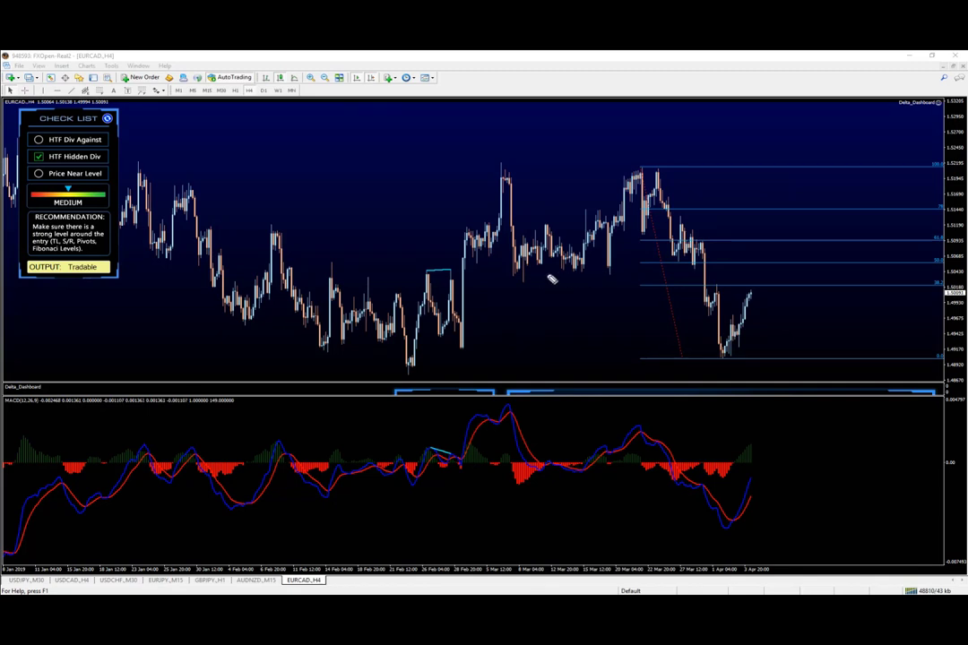
# - Place a horizontal level at the consolidation price and tick Price Near Level on the checklist
pyautogui.moveTo(498, 268); pyautogui.dragTo(636, 269)
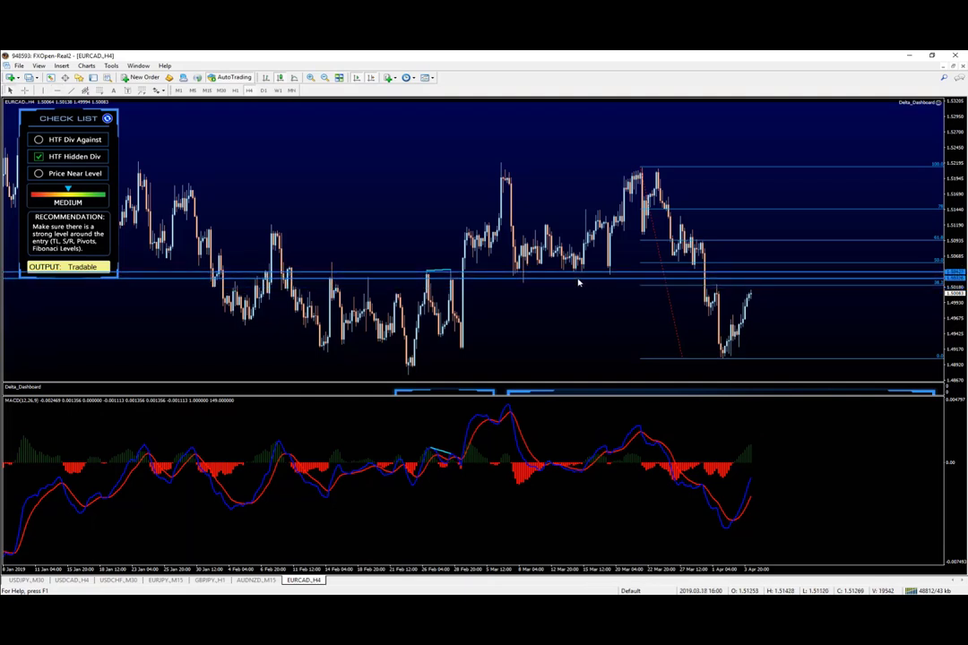
pyautogui.moveTo(509, 401)
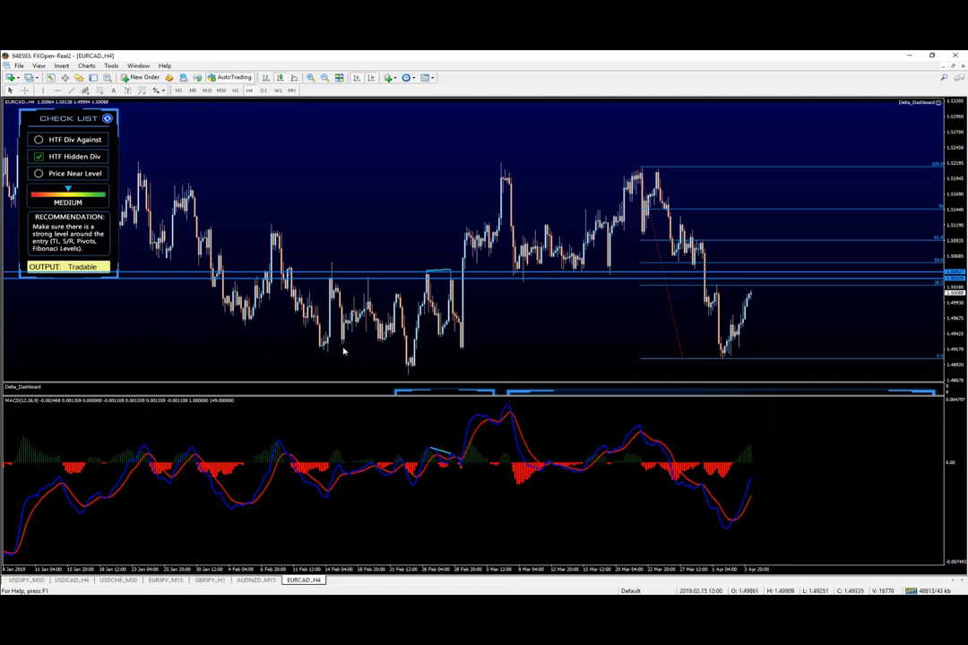
pyautogui.moveTo(824, 284)
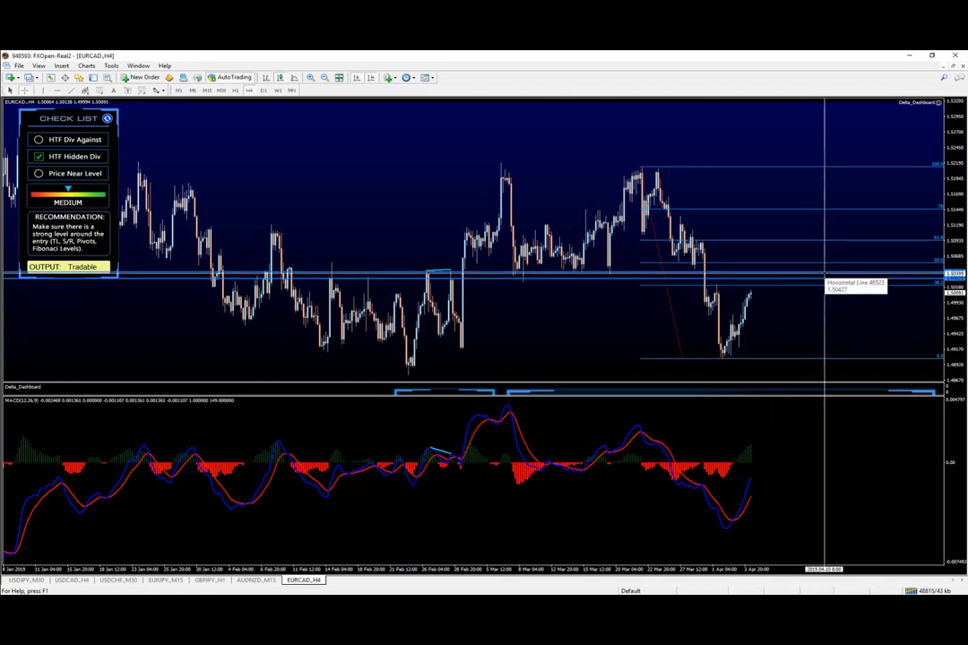
pyautogui.moveTo(778, 279)
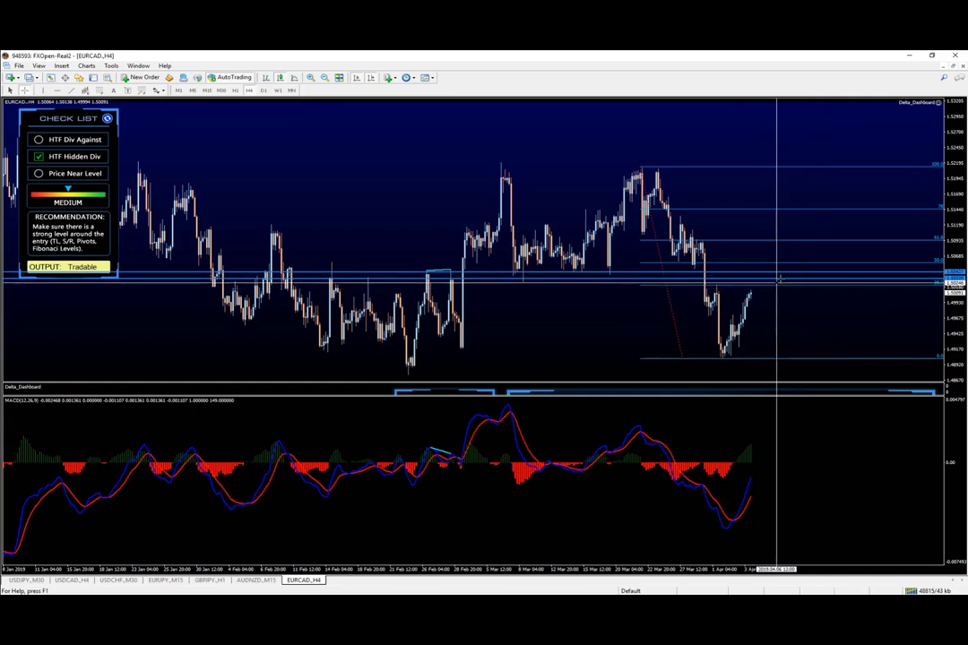
pyautogui.moveTo(764, 285)
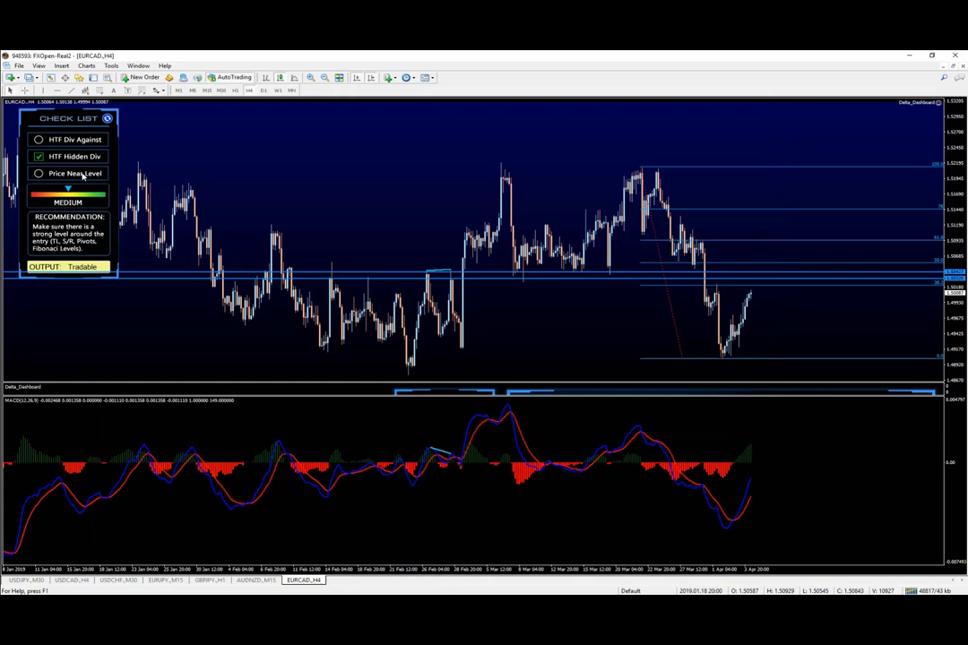
pyautogui.click(40, 172)
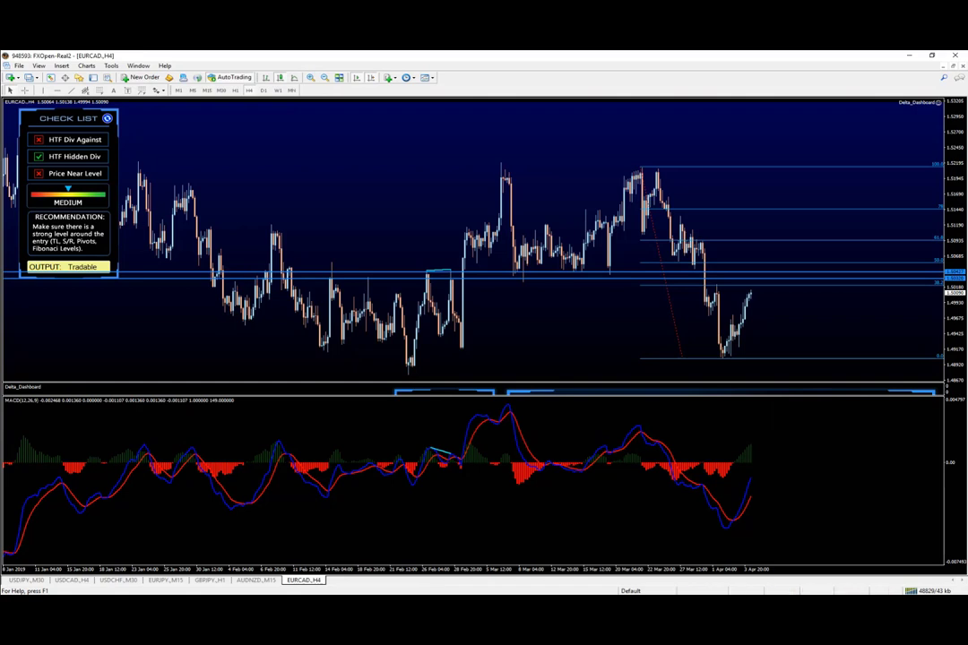
pyautogui.moveTo(534, 335)
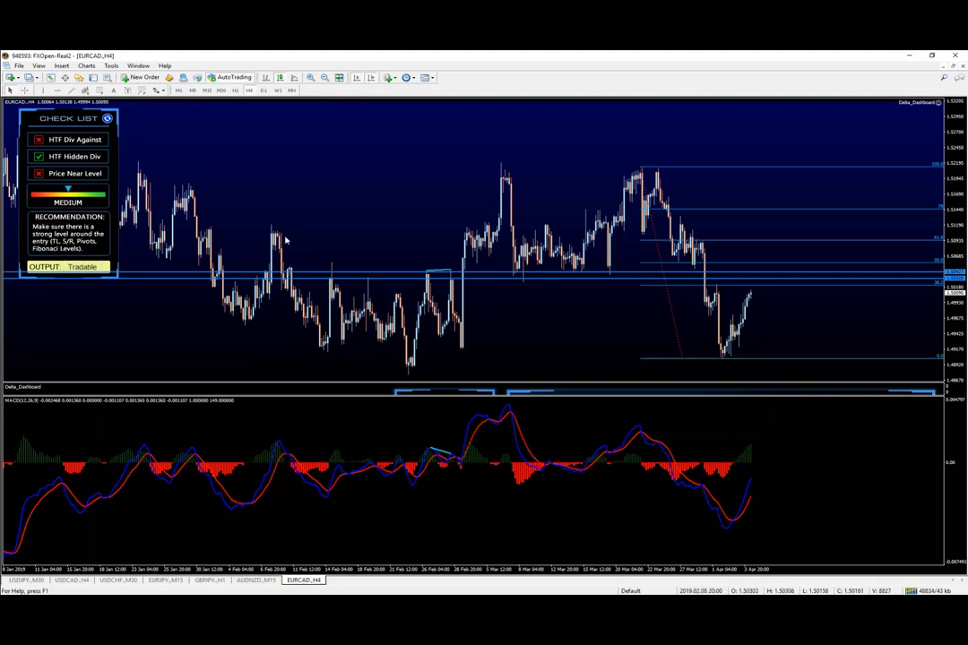
pyautogui.moveTo(761, 298)
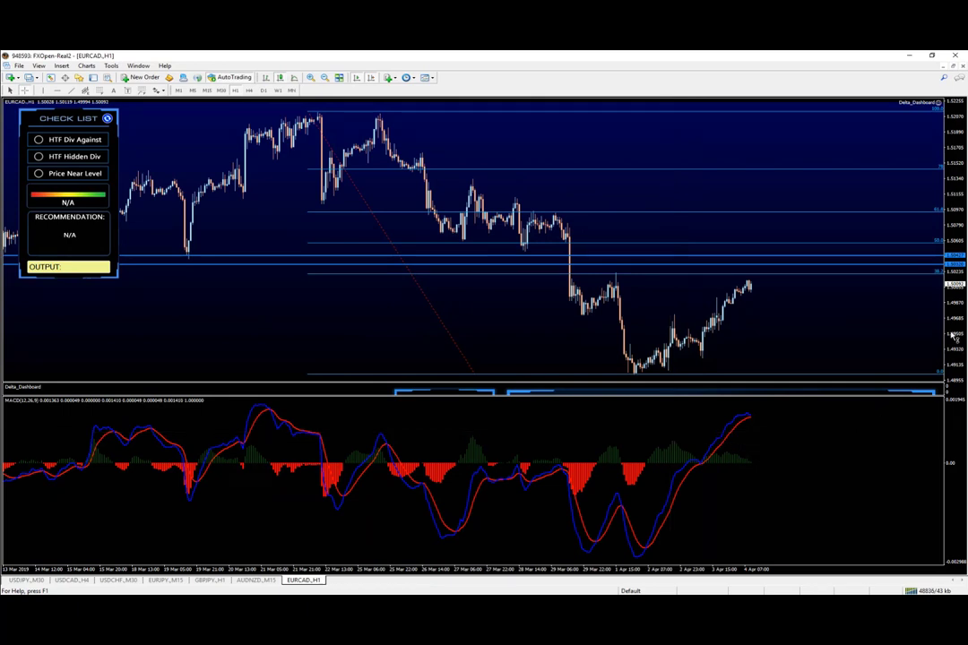
pyautogui.moveTo(473, 369)
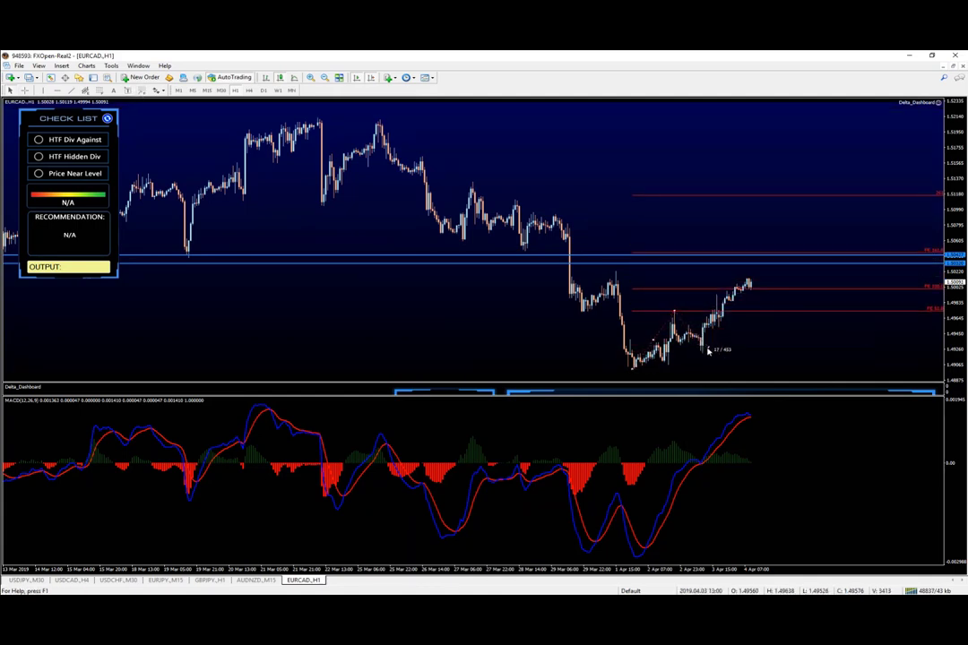
pyautogui.moveTo(373, 285)
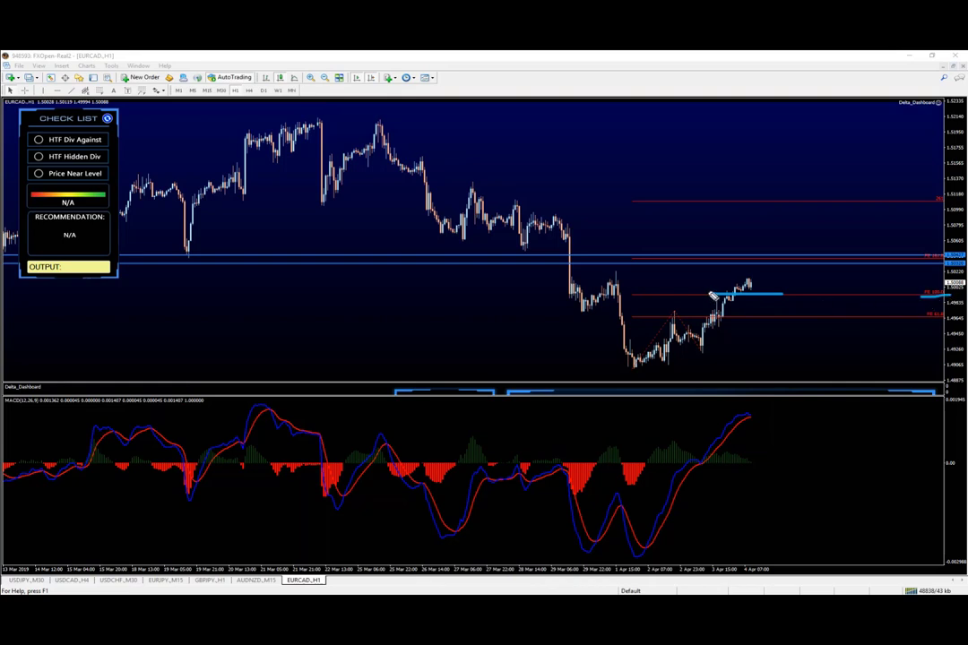
pyautogui.moveTo(792, 260)
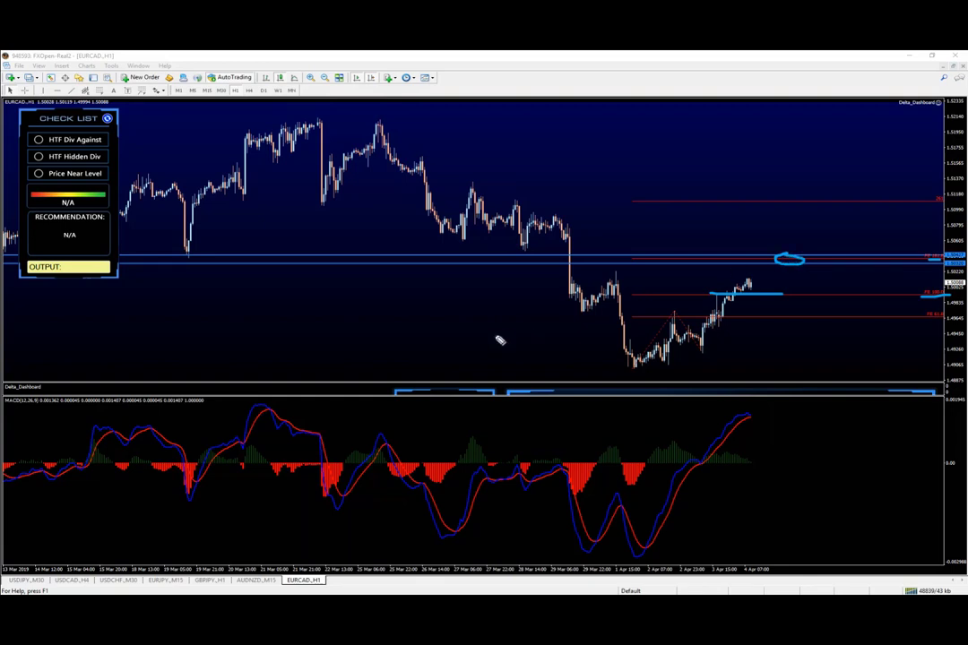
pyautogui.moveTo(430, 276)
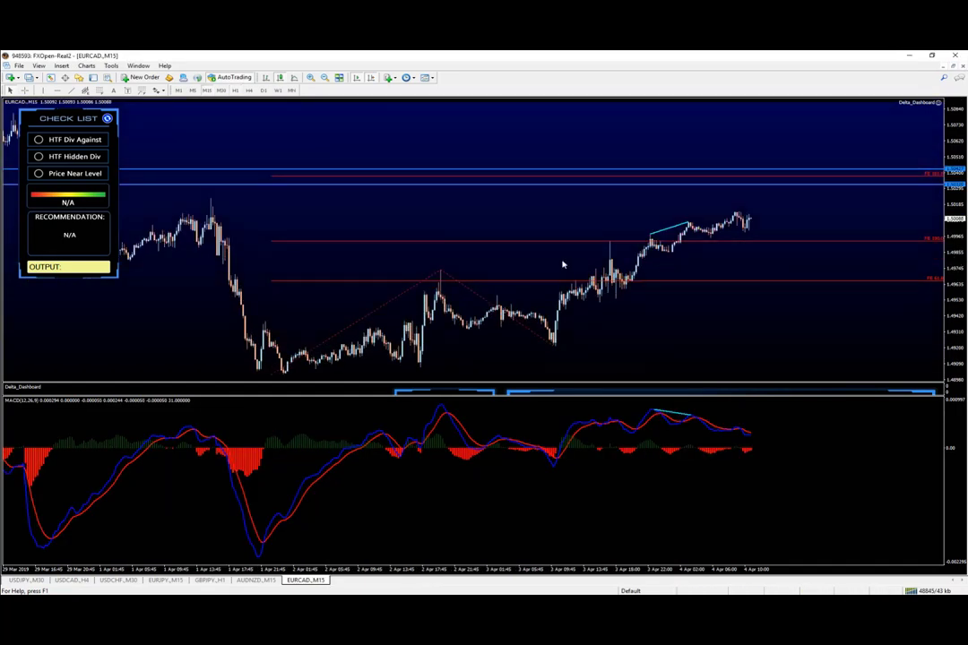
pyautogui.moveTo(641, 243)
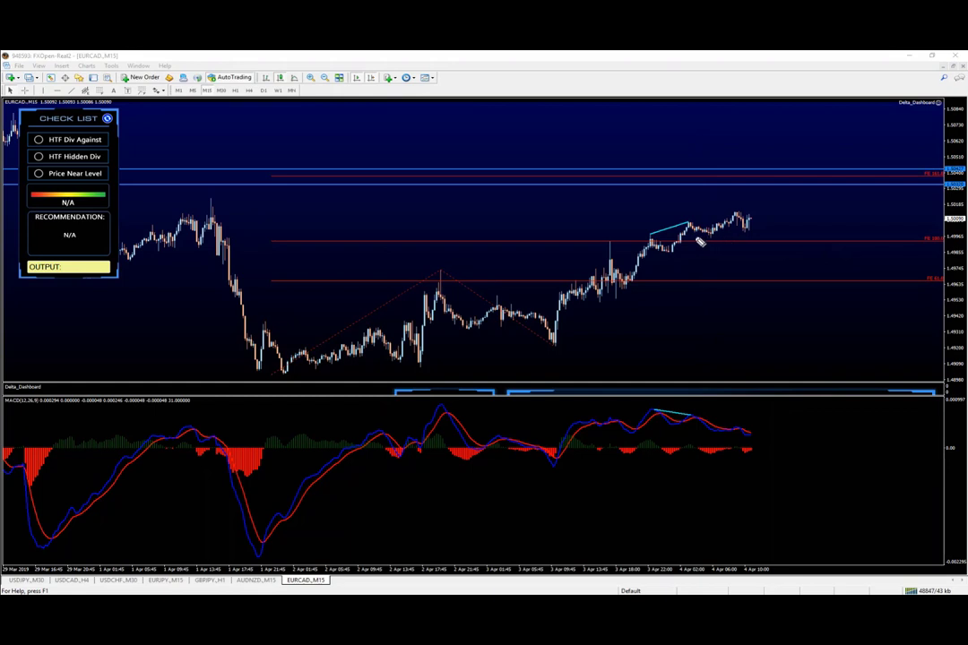
# - Adjust drawn levels on the EURCAD 15-minute chart while reviewing price against the lines
pyautogui.moveTo(690, 240); pyautogui.dragTo(815, 240)
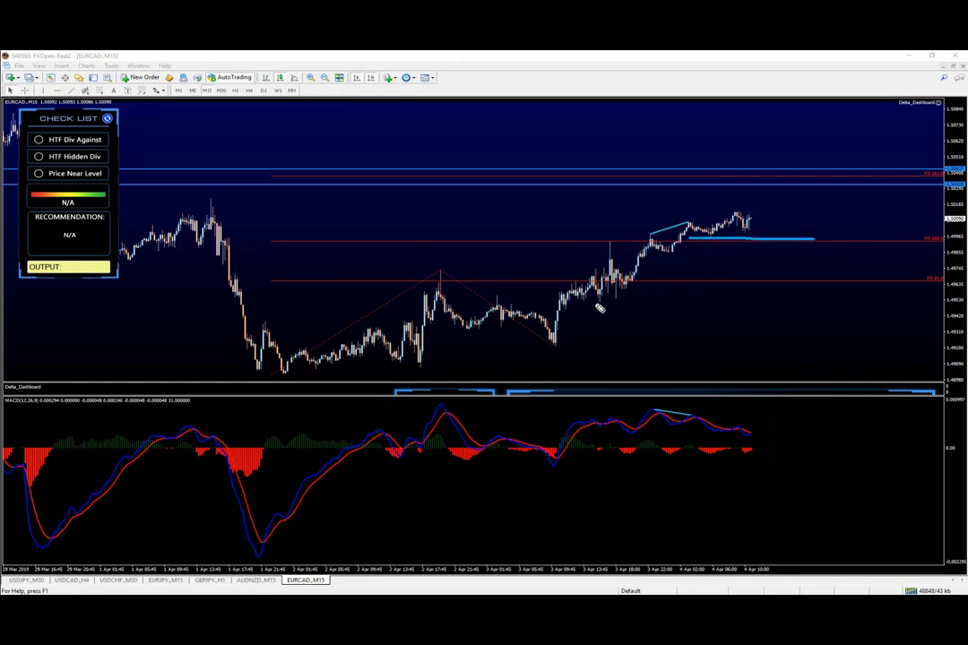
pyautogui.moveTo(559, 204)
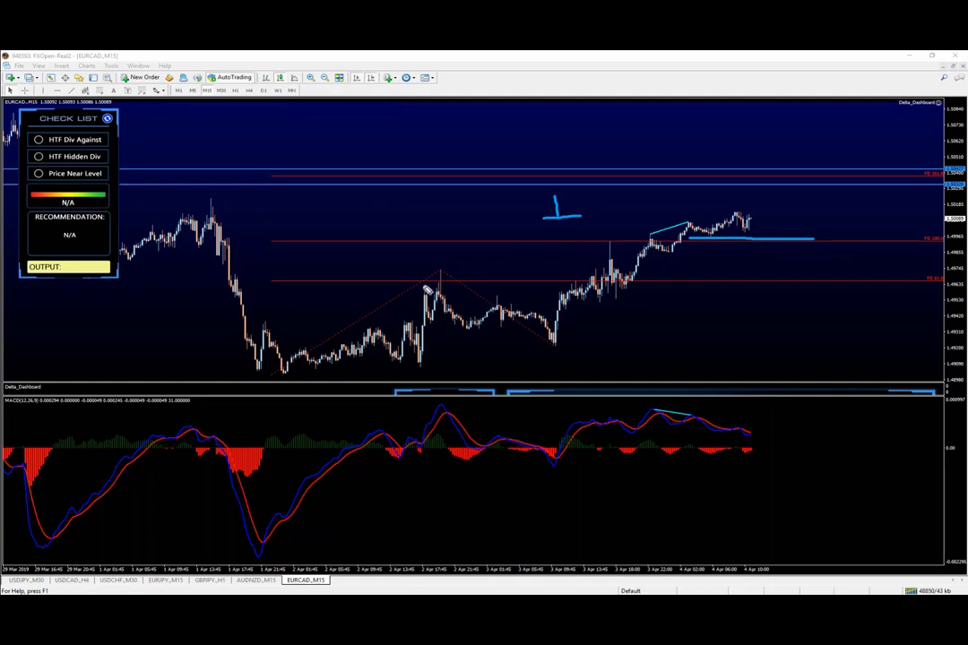
pyautogui.moveTo(803, 258)
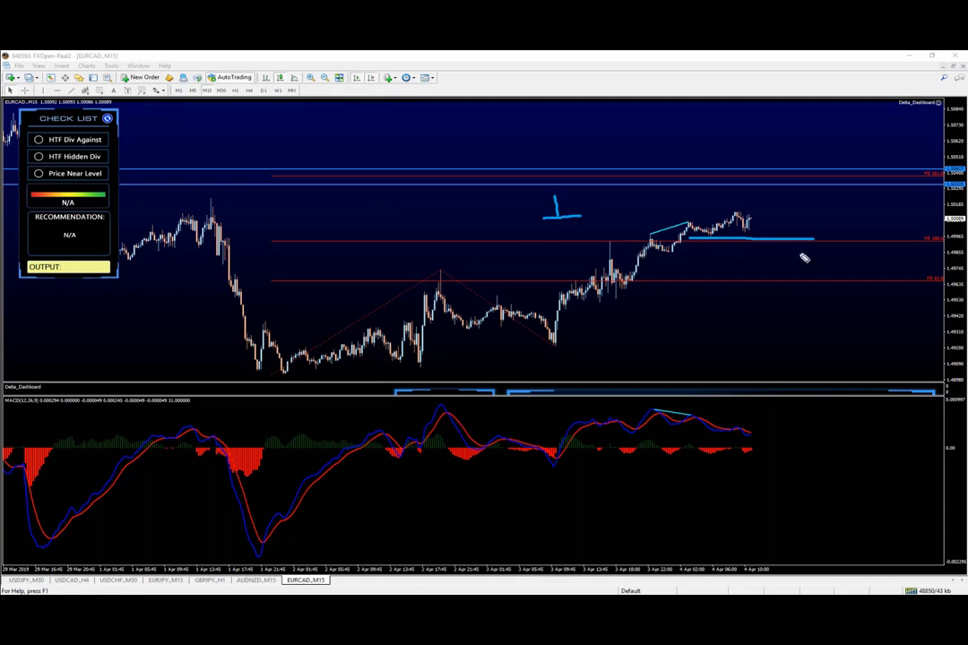
pyautogui.moveTo(258, 197)
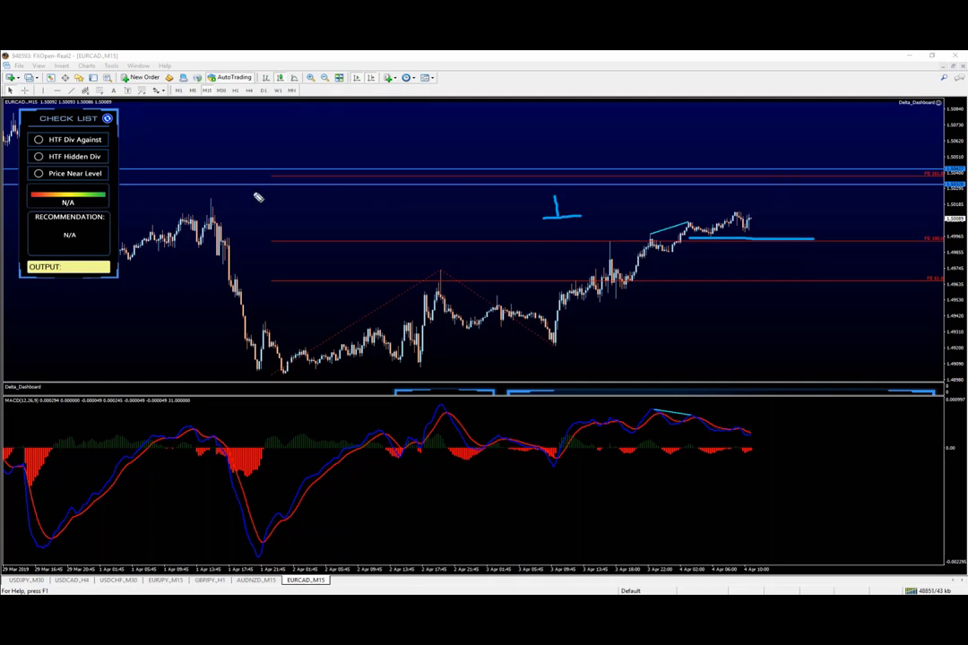
pyautogui.moveTo(171, 195); pyautogui.dragTo(290, 195)
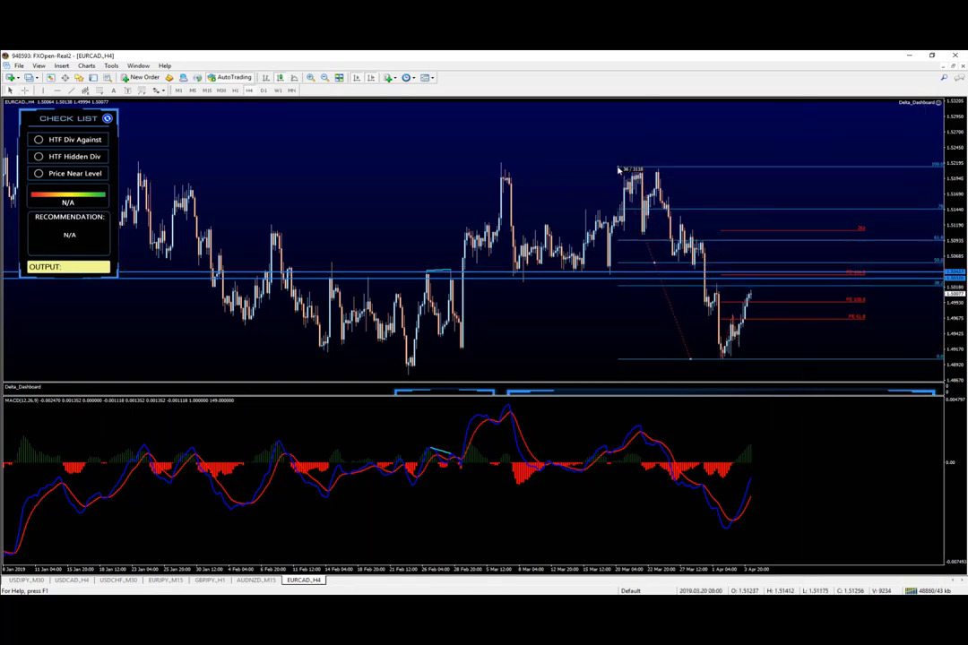
pyautogui.moveTo(875, 283)
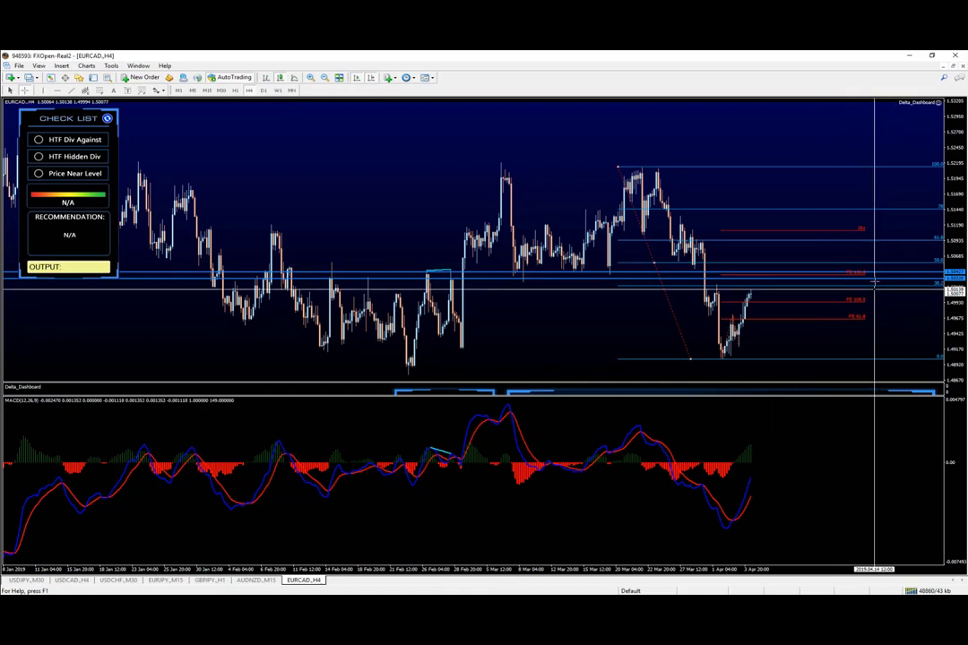
pyautogui.moveTo(339, 282)
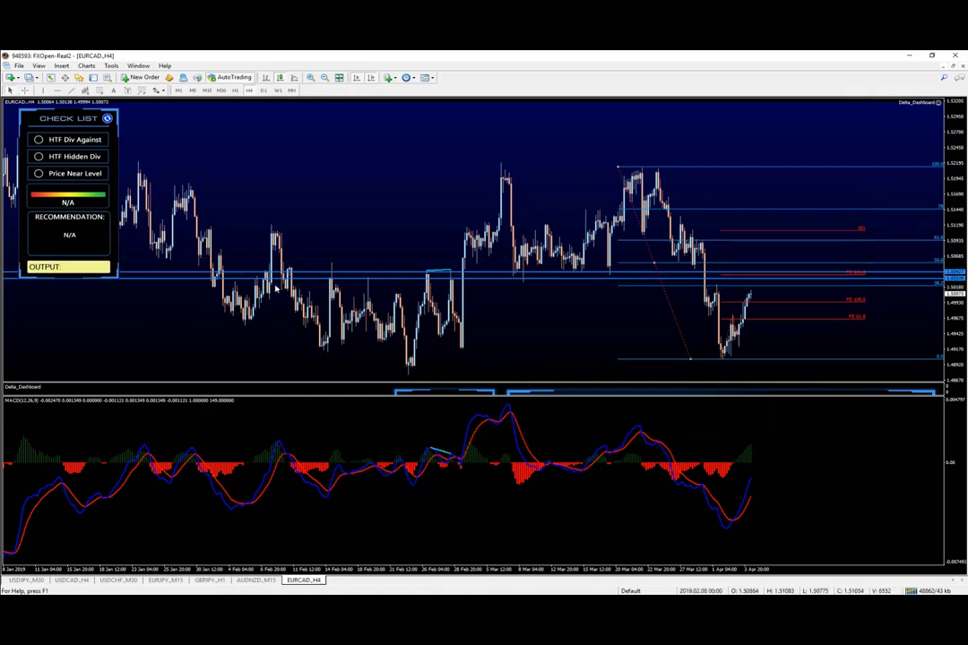
pyautogui.moveTo(283, 301)
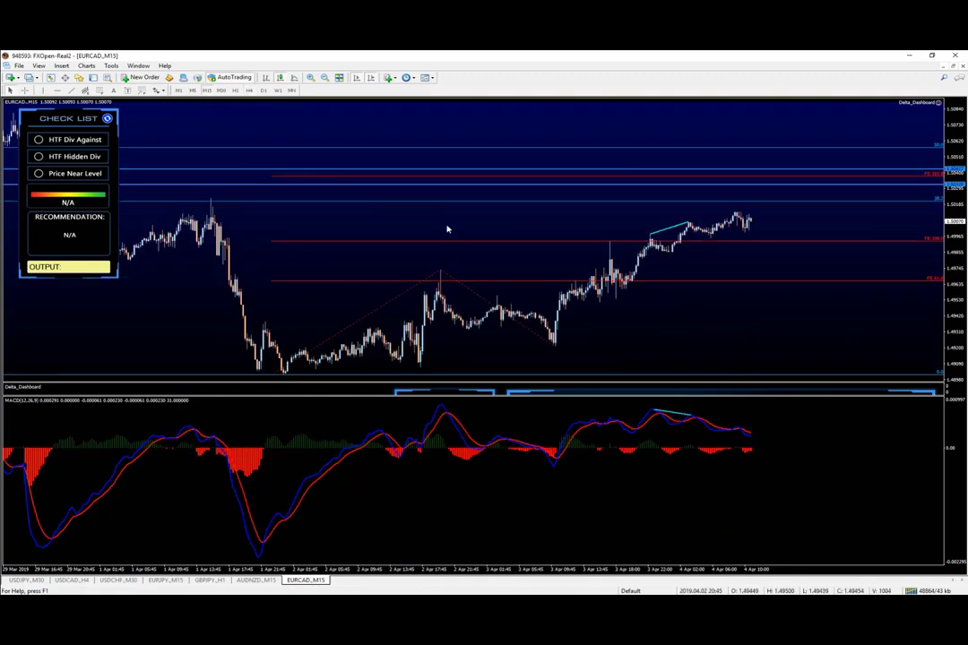
pyautogui.moveTo(416, 397)
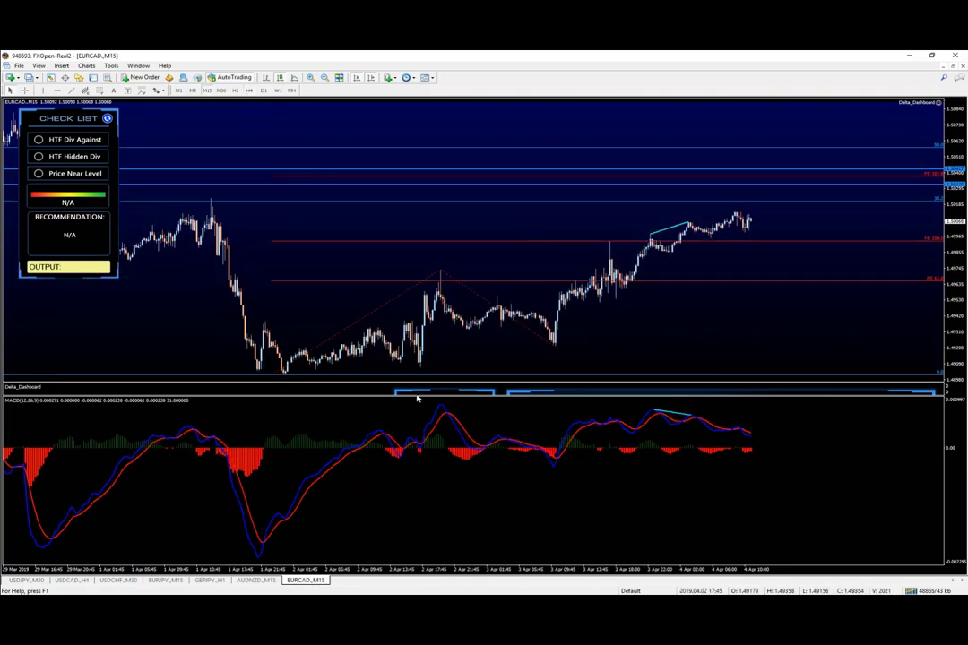